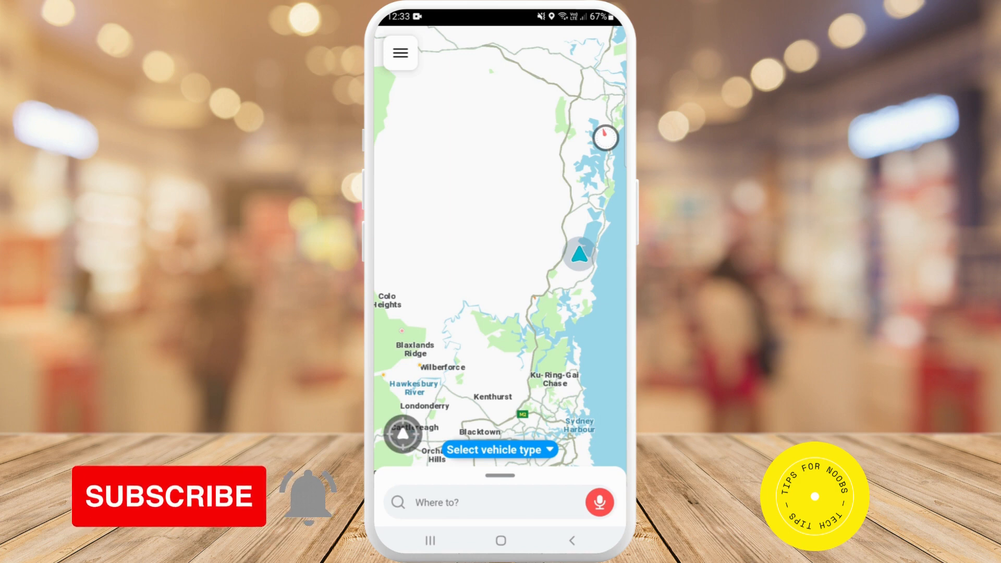
Step: Bring up the Waze main menu from the map screen
{"action": "left_click", "coordinate": [401, 53]}
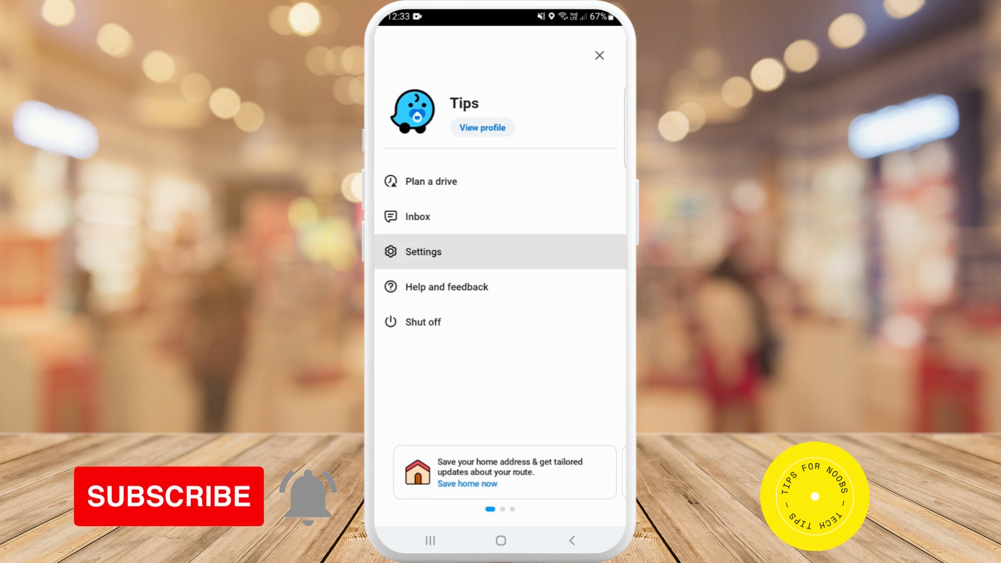
Step: Go into Settings and then Alerts and reports under Driving preferences
{"action": "left_click", "coordinate": [423, 252]}
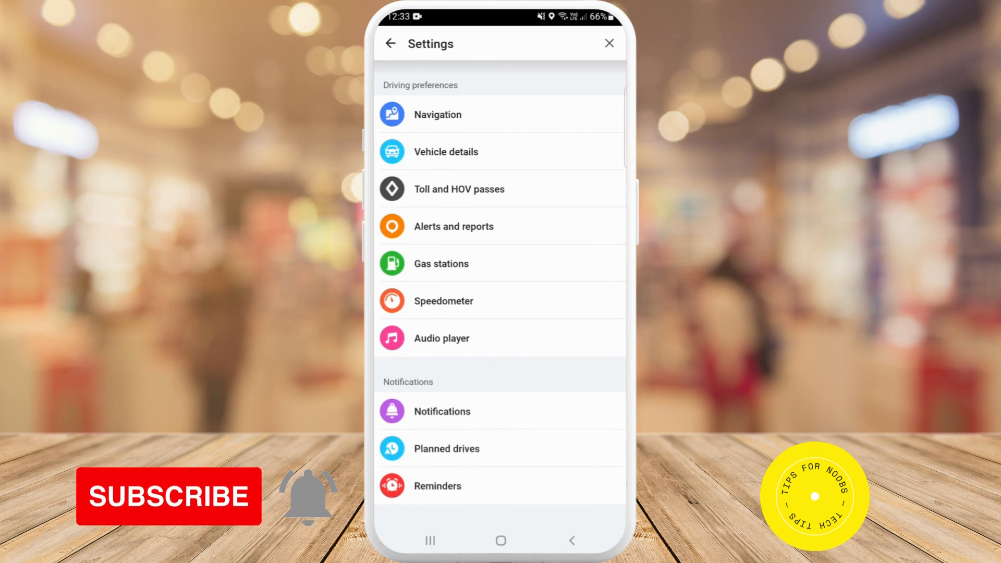
{"action": "left_click", "coordinate": [454, 227]}
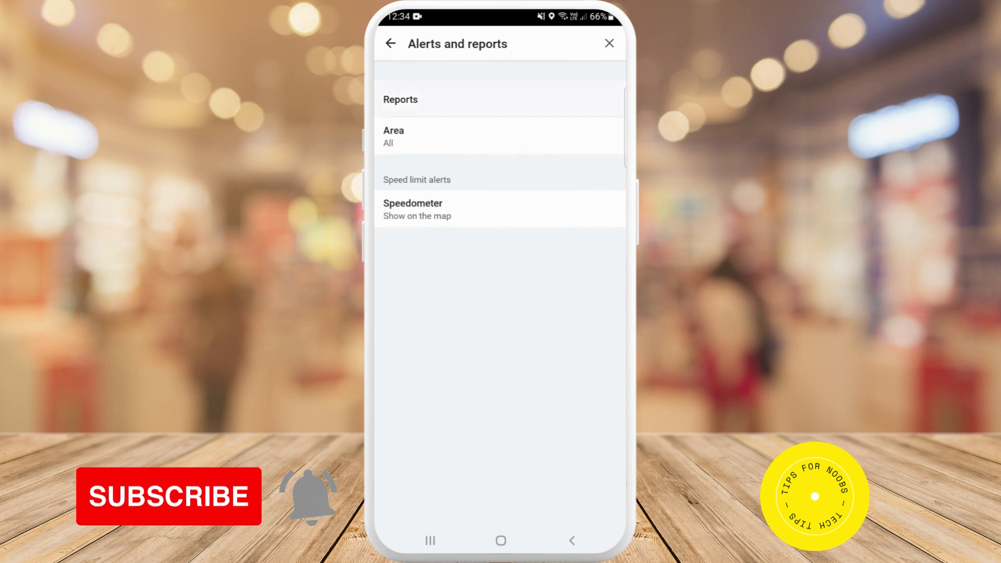
Step: Reach the Red light cameras settings via Reports, showing Show on map and Alert while driving on
{"action": "left_click", "coordinate": [401, 101]}
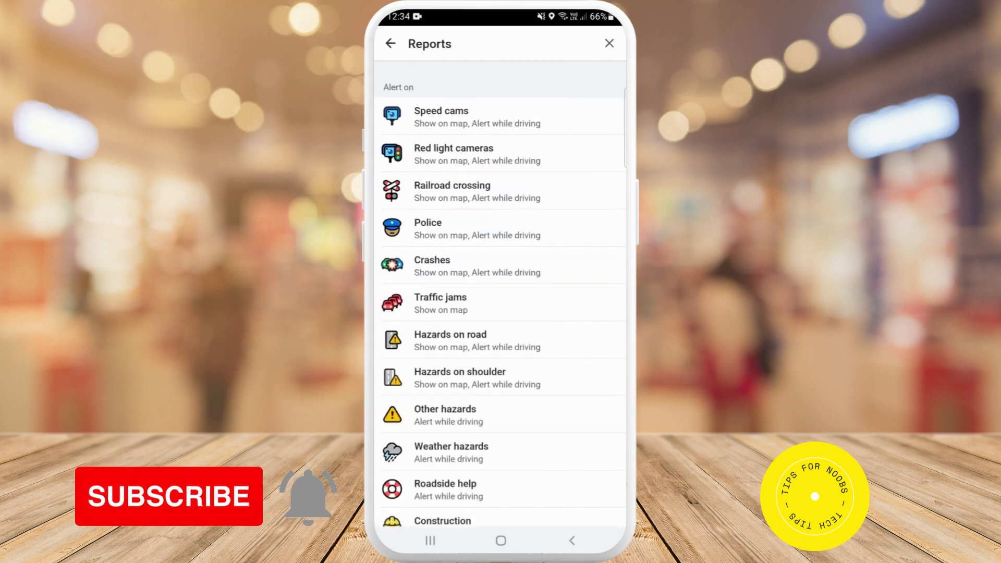
{"action": "left_click", "coordinate": [453, 153]}
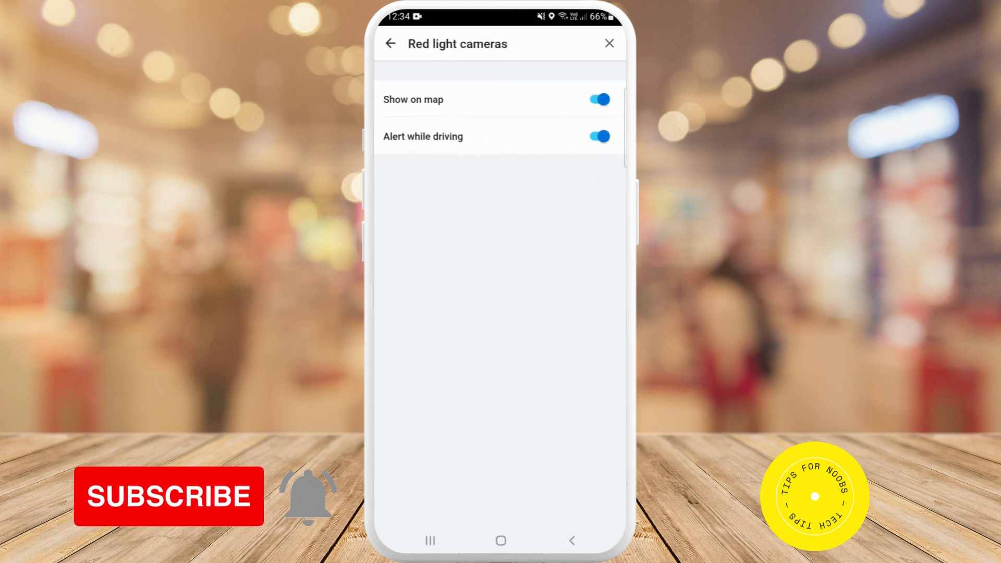